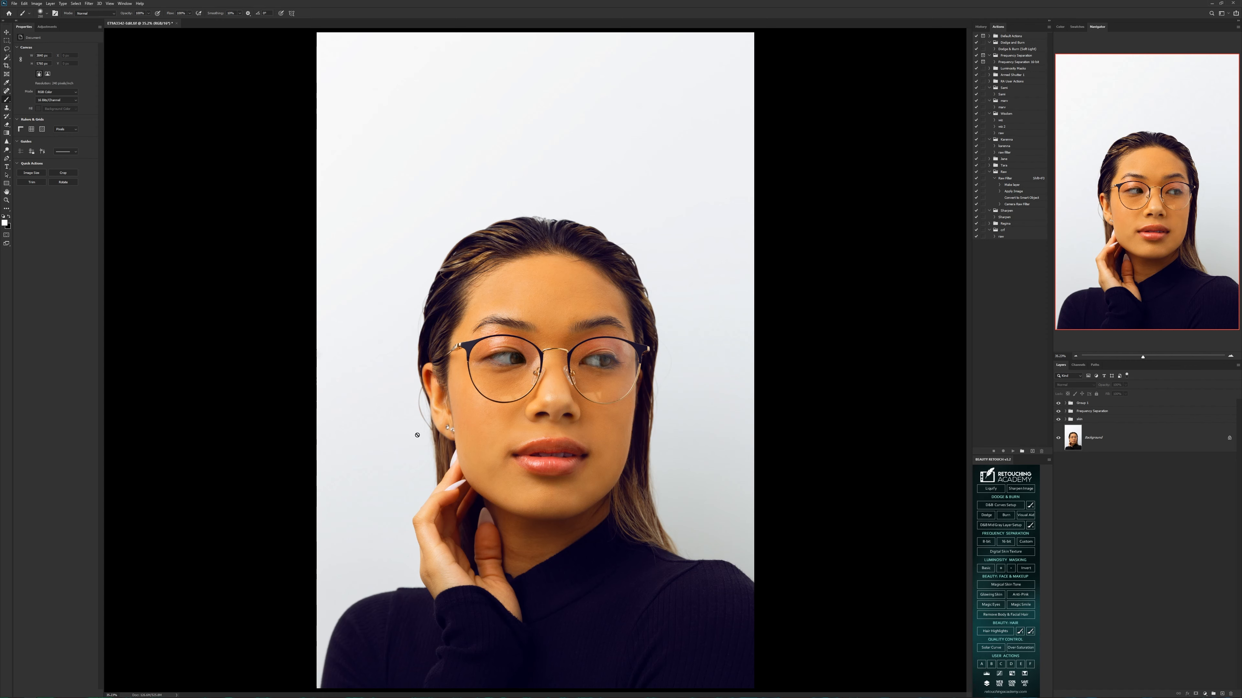
{"action": "mouse_move", "coordinate": [1156, 463]}
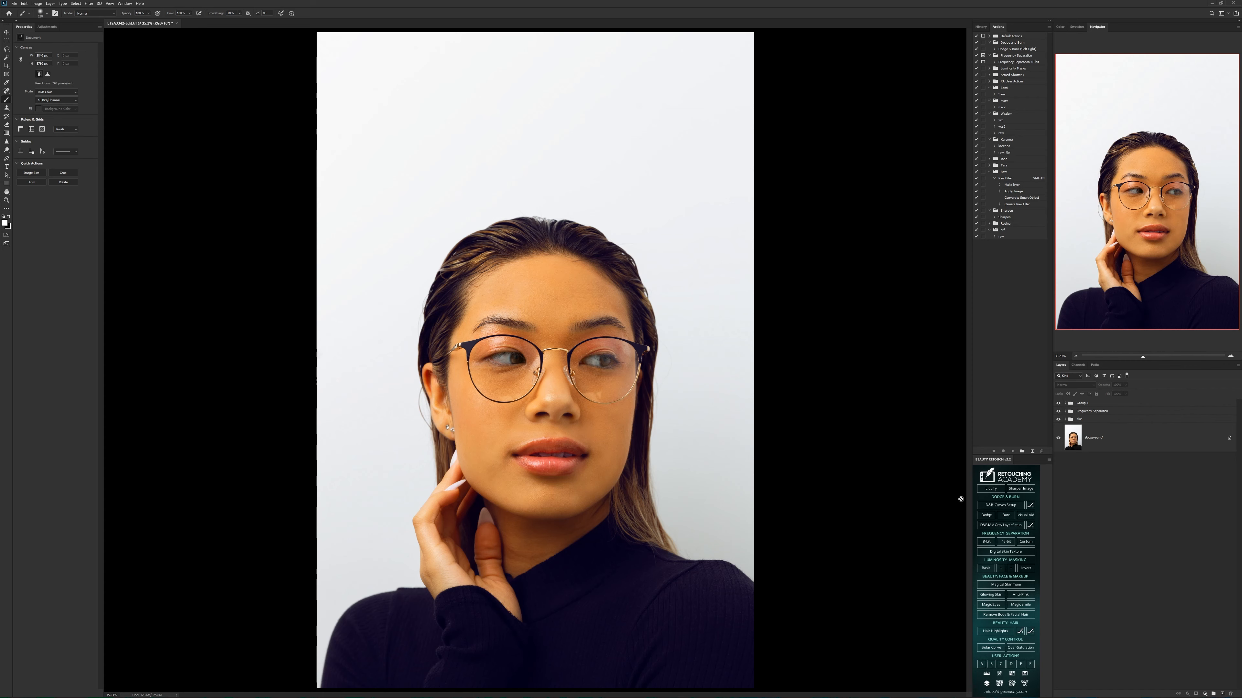
{"action": "mouse_move", "coordinate": [1099, 489]}
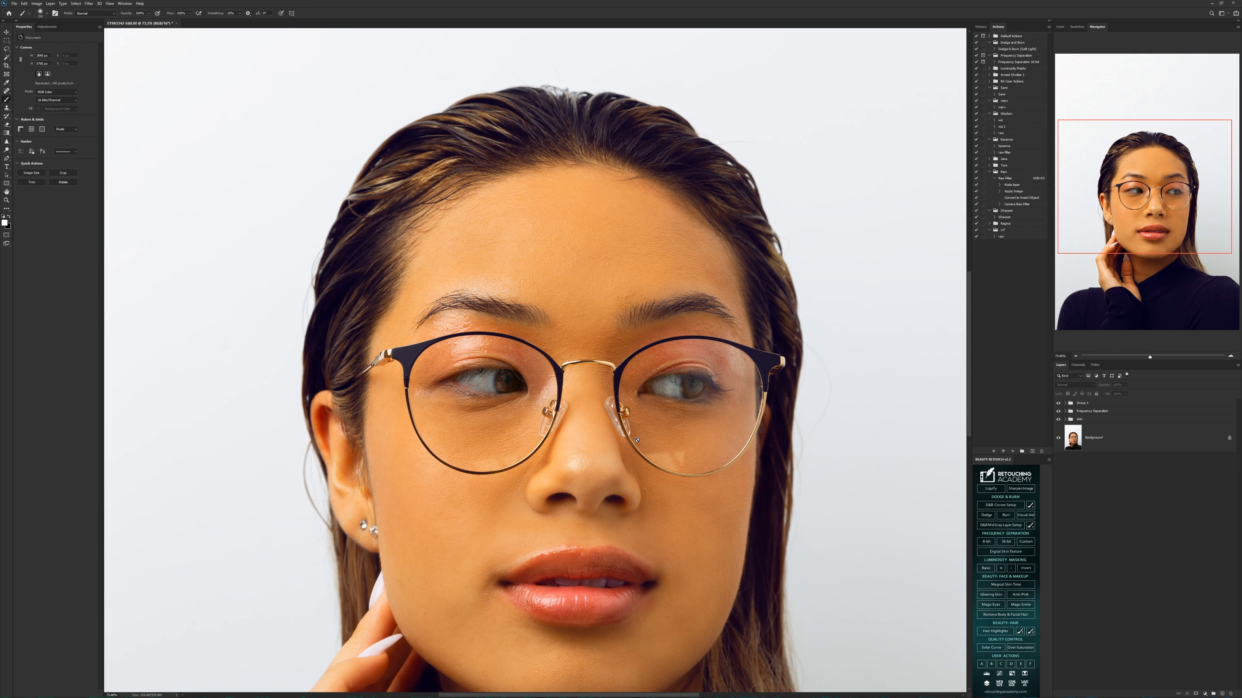
- Scroll the Layers panel to reach the top of the layer stack for the new layer
{"action": "scroll", "scroll_direction": "down", "scroll_amount": 3}
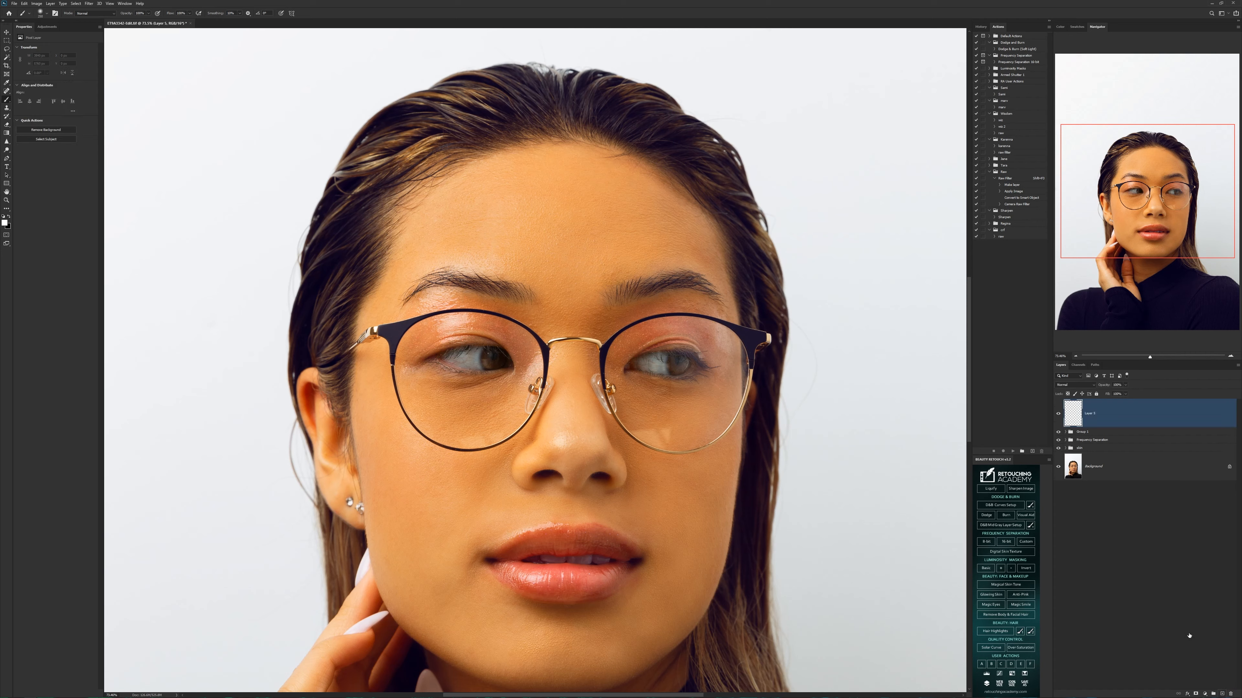
{"action": "mouse_move", "coordinate": [1188, 636]}
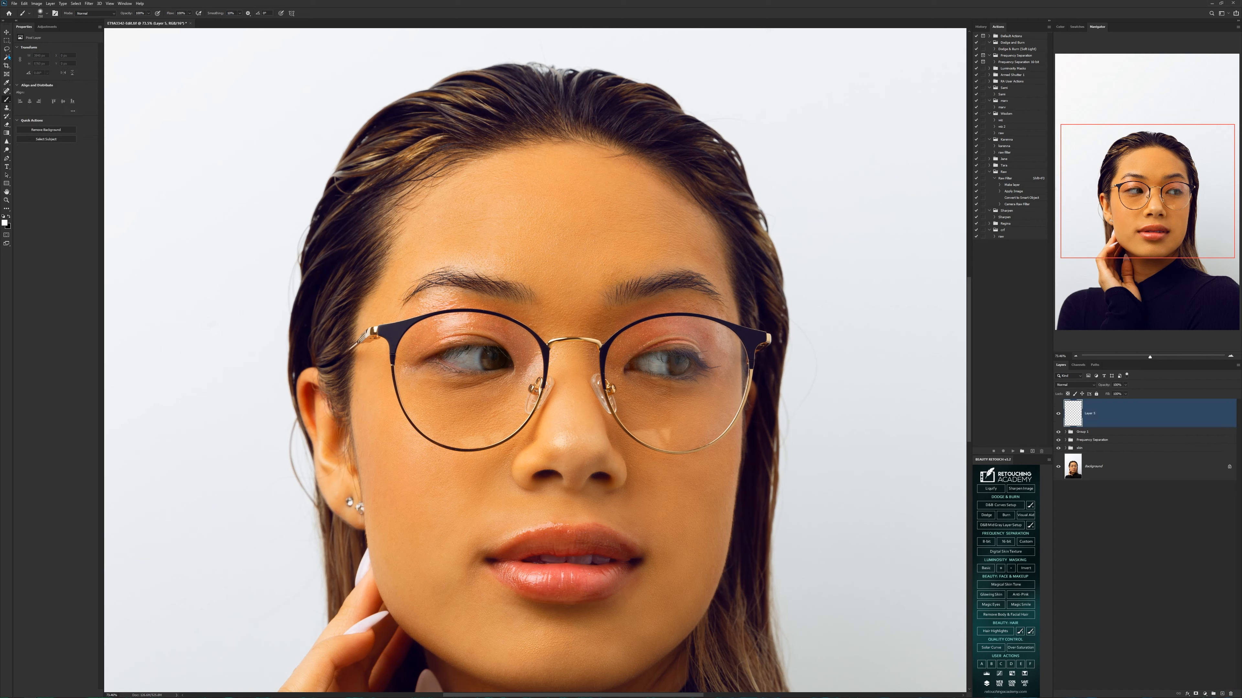
- Apply Image with Layer set to Merged so Layer 1 holds the visible portrait
{"action": "left_click", "coordinate": [35, 3]}
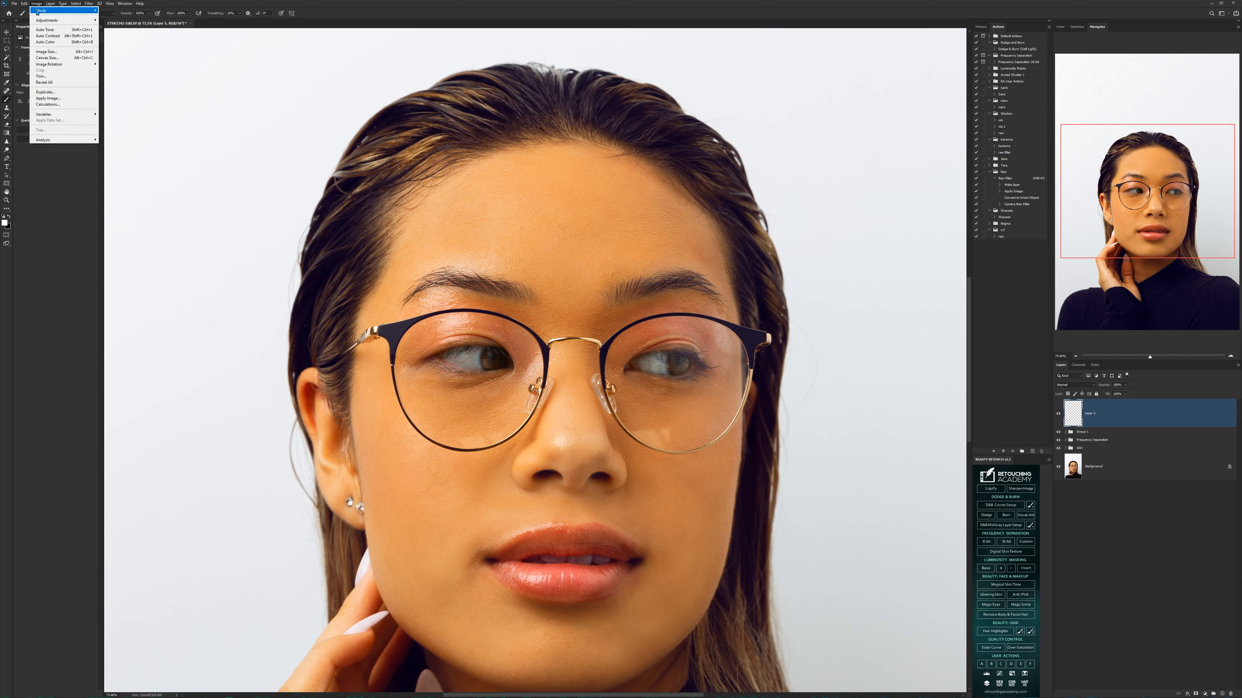
{"action": "left_click", "coordinate": [47, 98]}
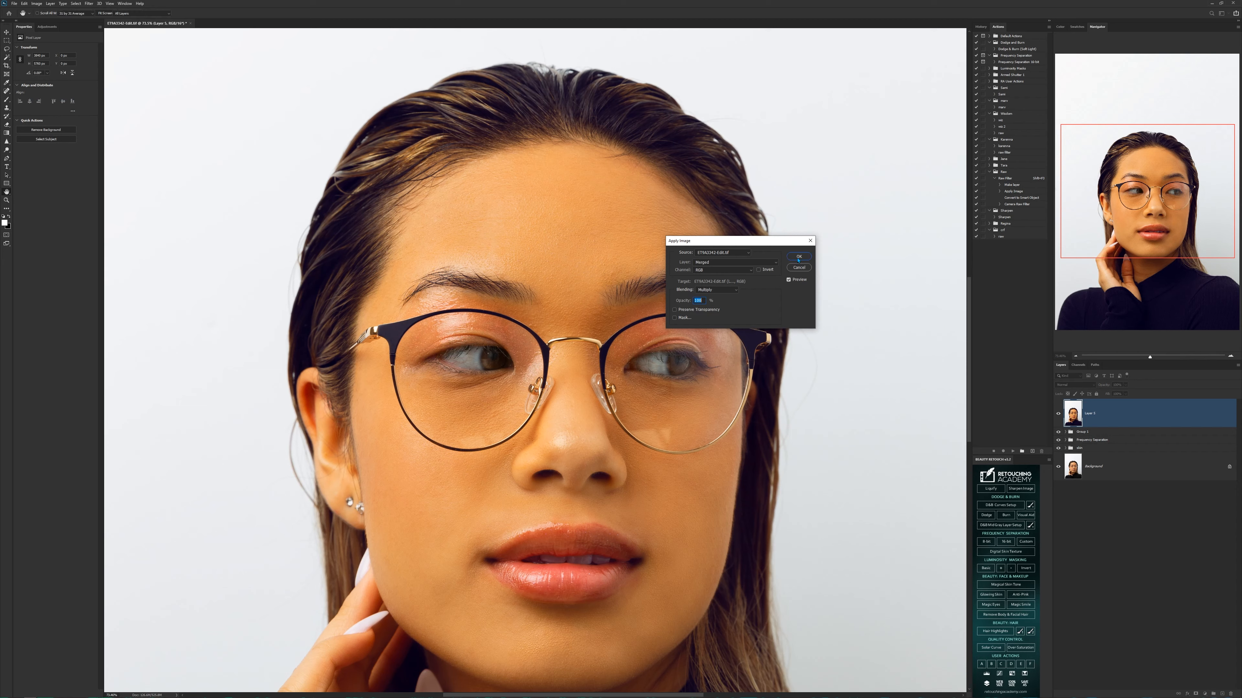
{"action": "left_click", "coordinate": [799, 257]}
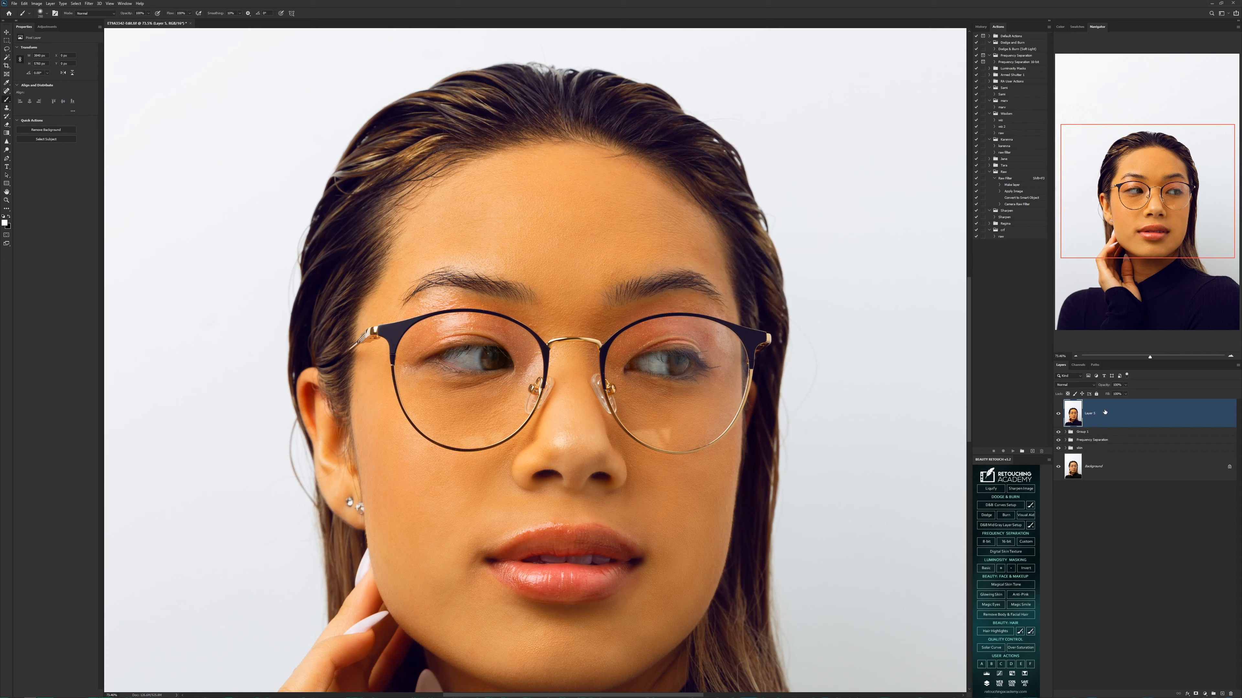
- Convert Layer 1 to a Smart Object and save the document
{"action": "right_click", "coordinate": [1089, 413]}
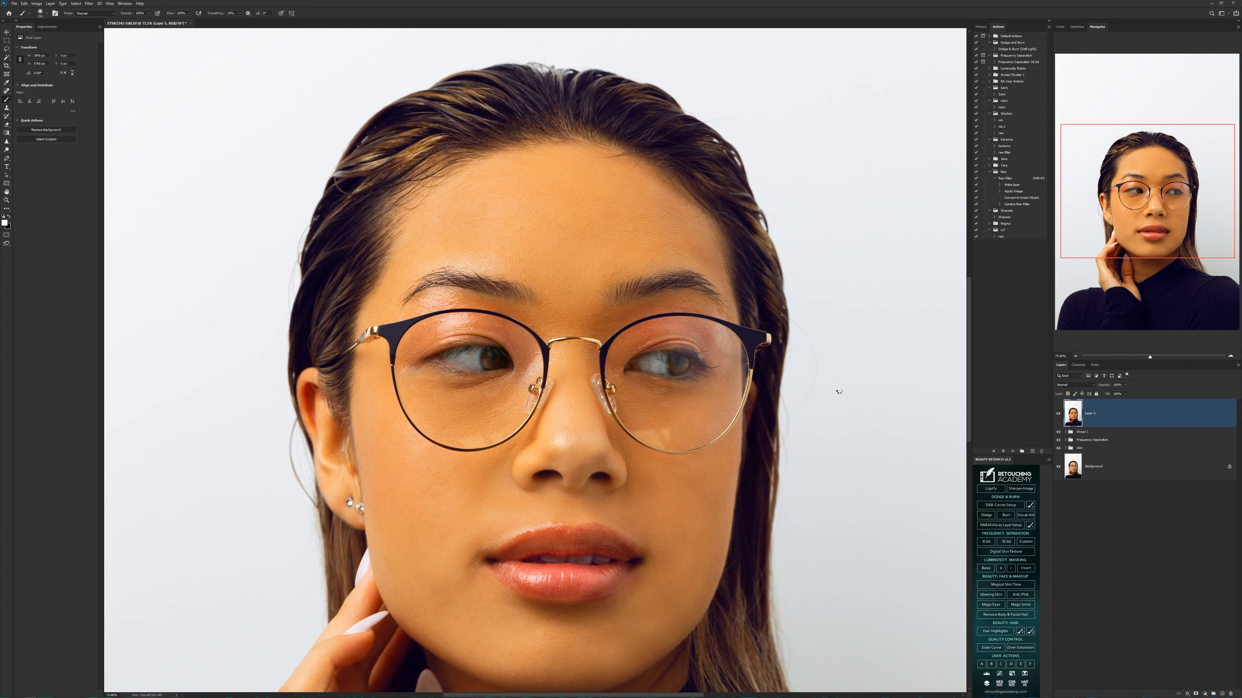
{"action": "key", "text": "ctrl+s"}
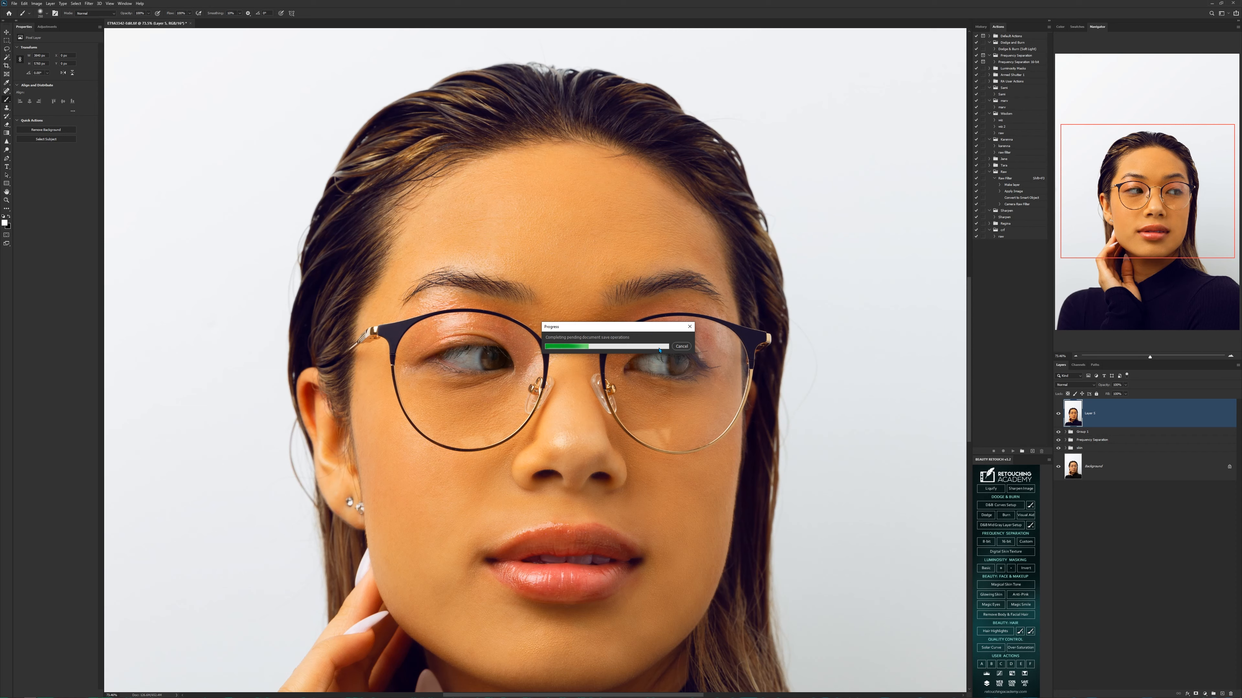
{"action": "mouse_move", "coordinate": [344, 264]}
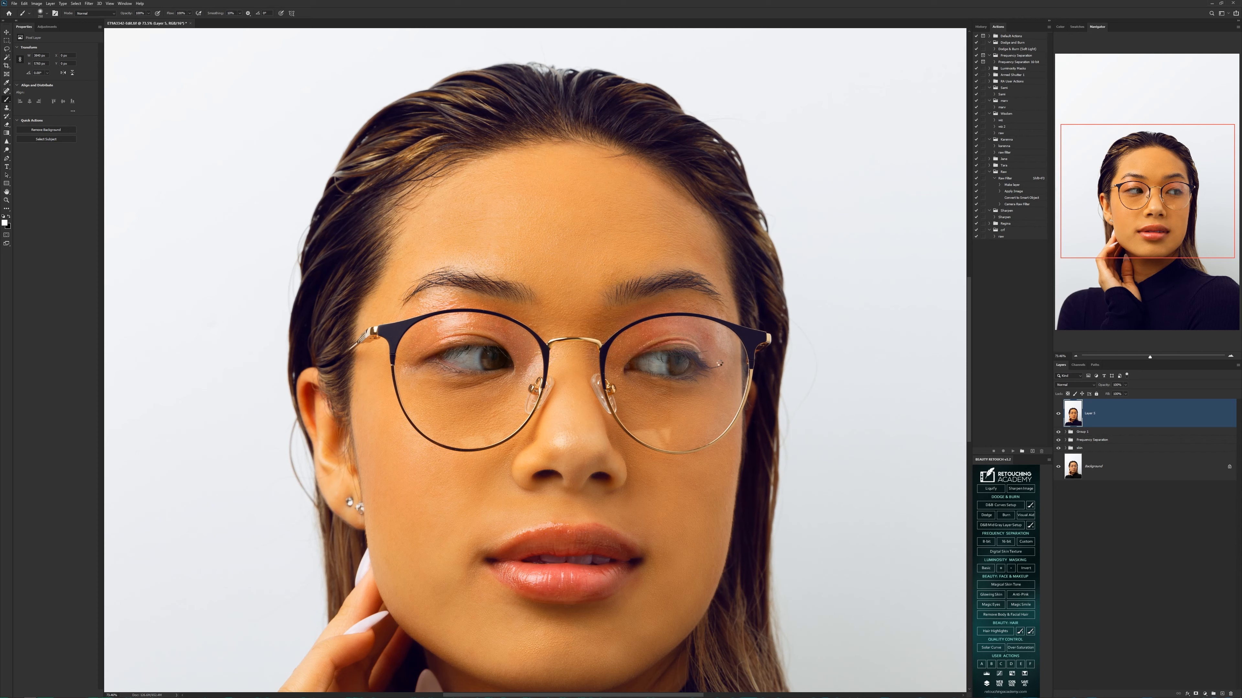
{"action": "mouse_move", "coordinate": [756, 368]}
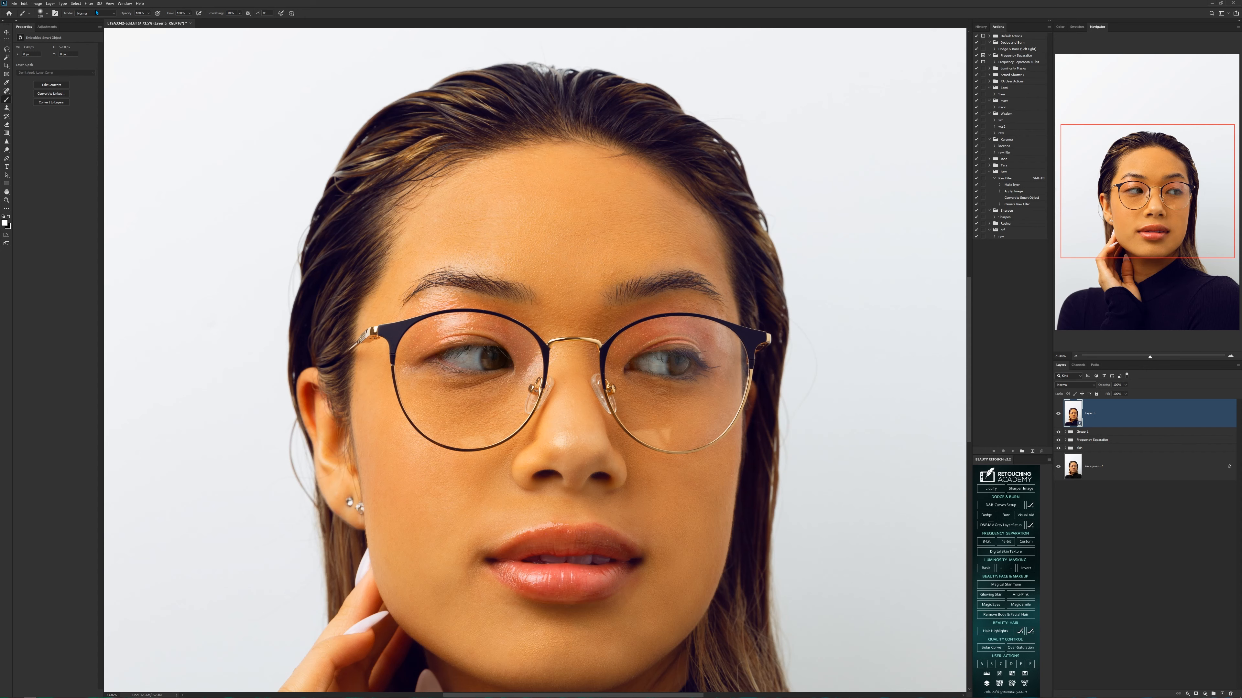
- Add an Unsharp Mask smart filter with raised Amount, checking it against the unpreviewed image
{"action": "left_click", "coordinate": [88, 3]}
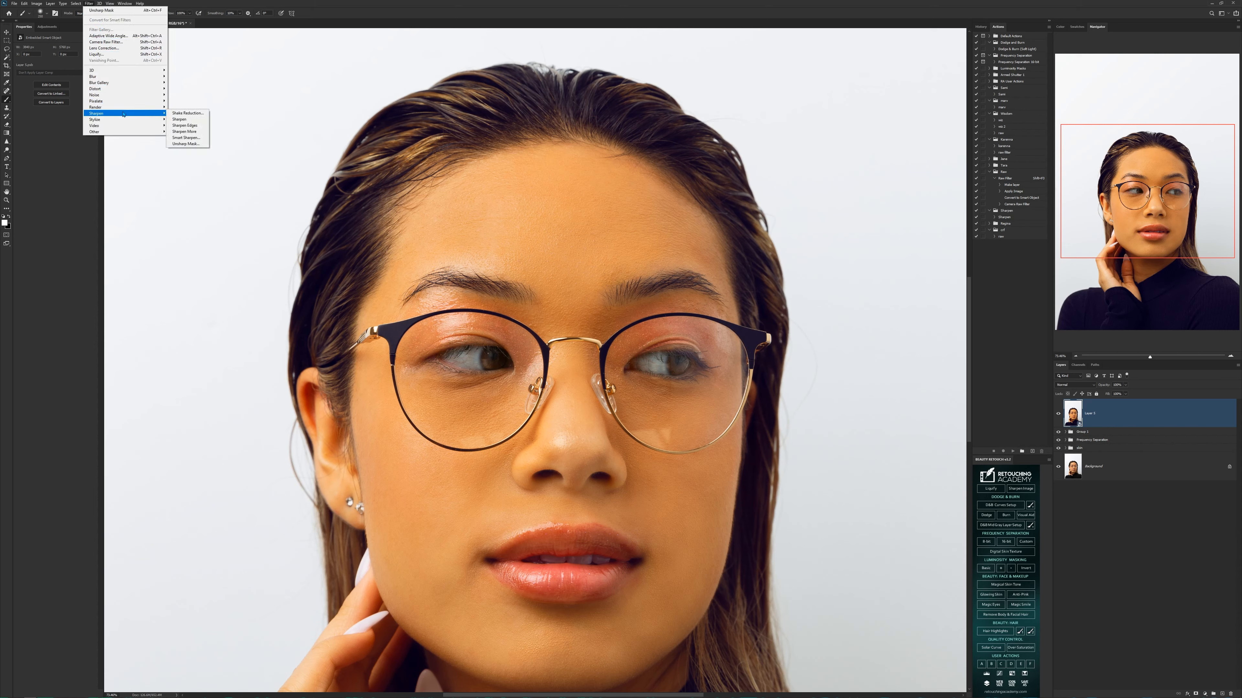
{"action": "mouse_move", "coordinate": [187, 144]}
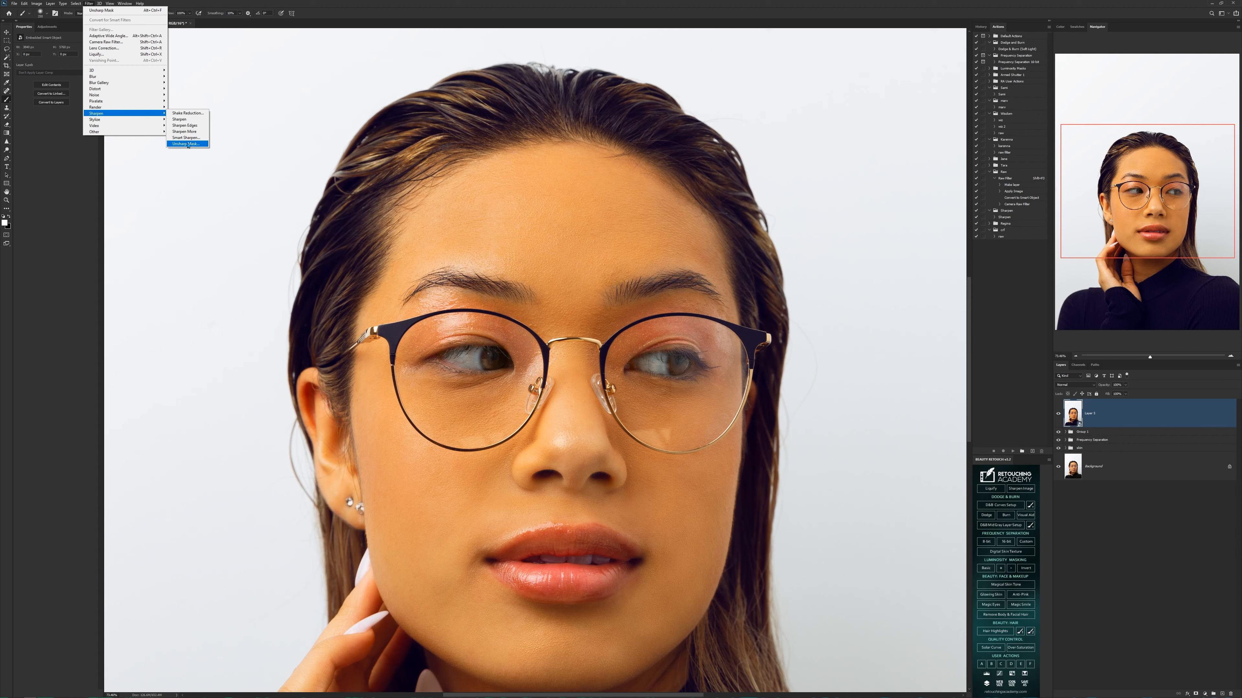
{"action": "left_click", "coordinate": [184, 143]}
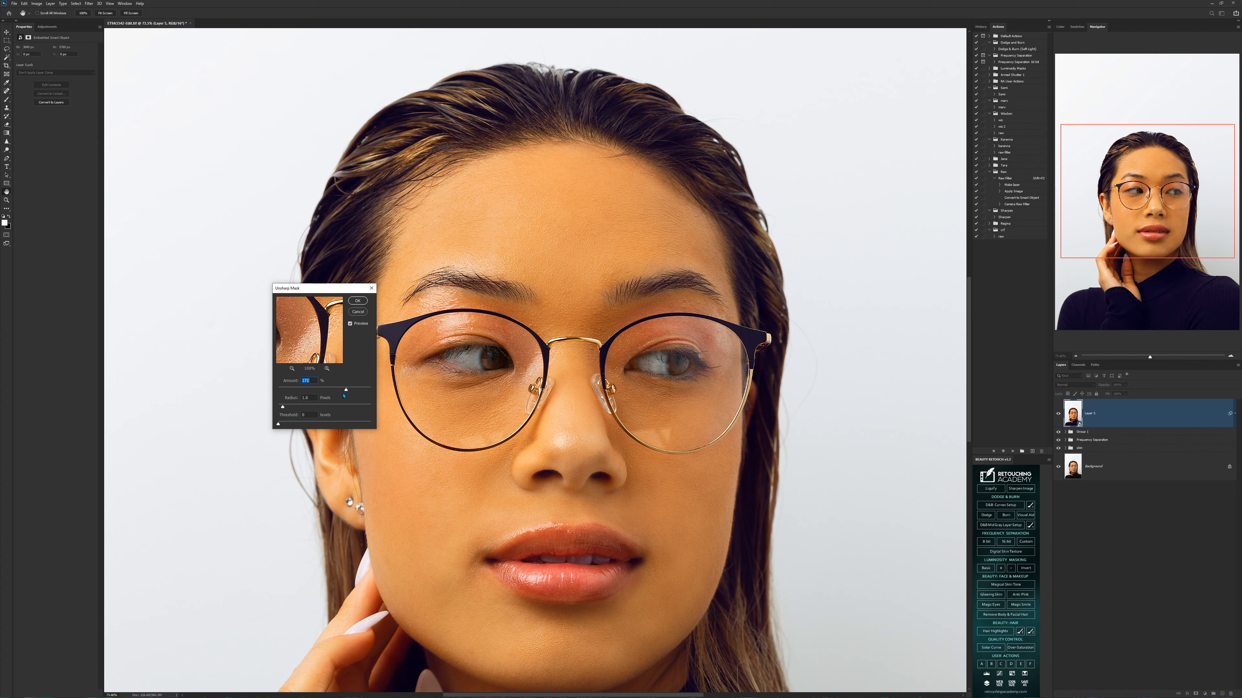
{"action": "mouse_move", "coordinate": [344, 394]}
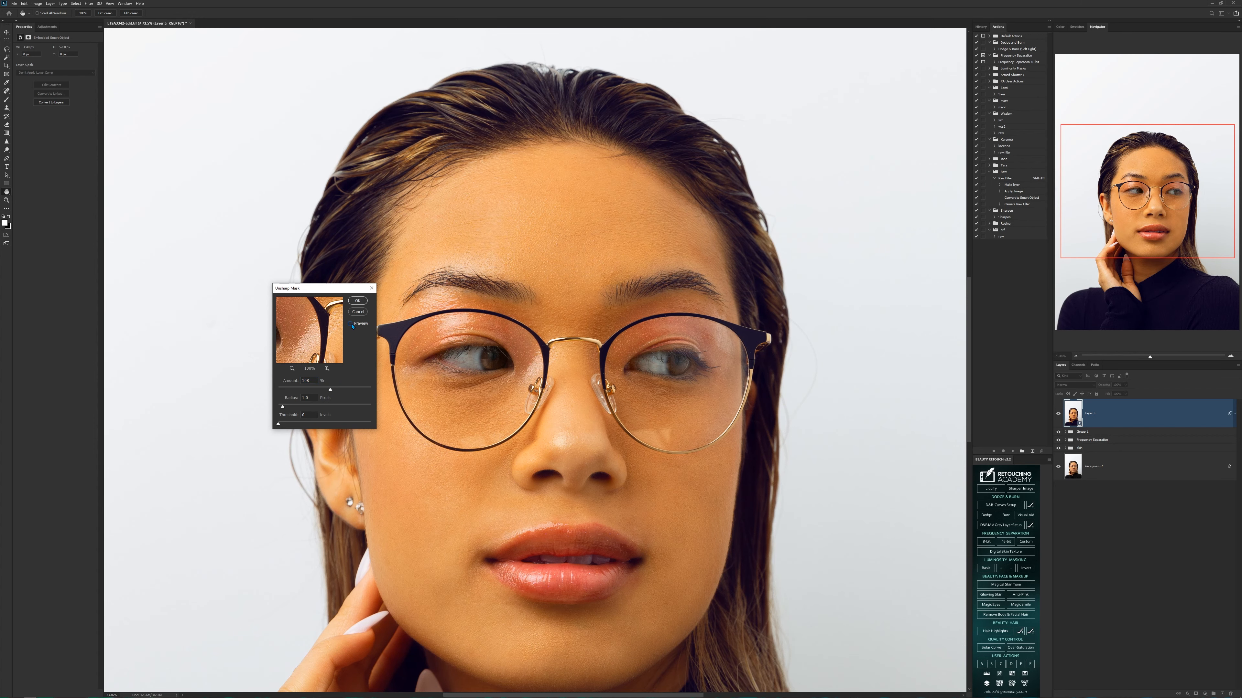
{"action": "left_click", "coordinate": [348, 324]}
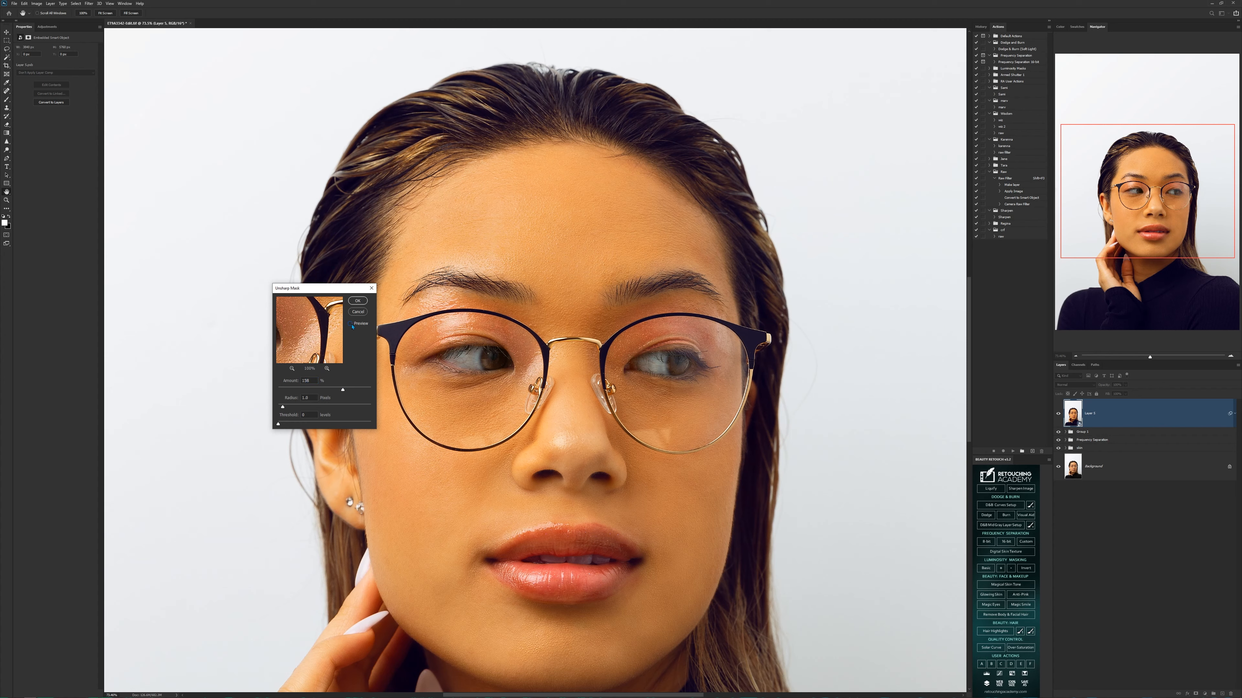
{"action": "left_click", "coordinate": [353, 323]}
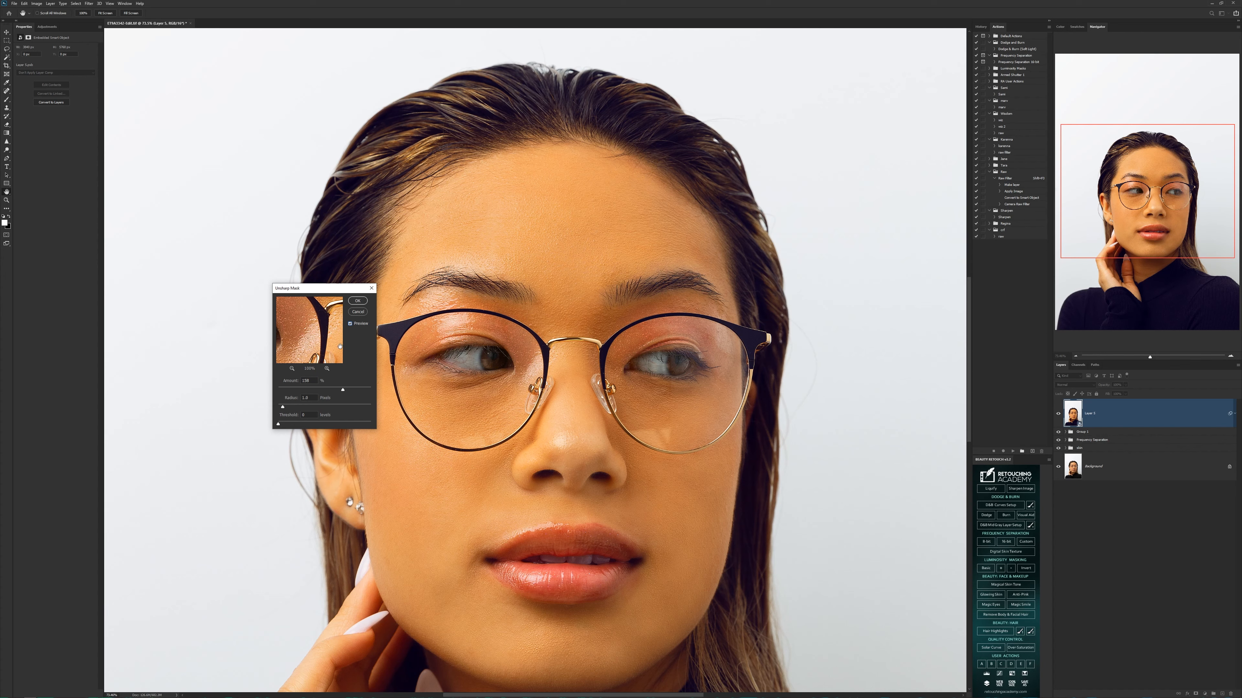
{"action": "left_click", "coordinate": [357, 300]}
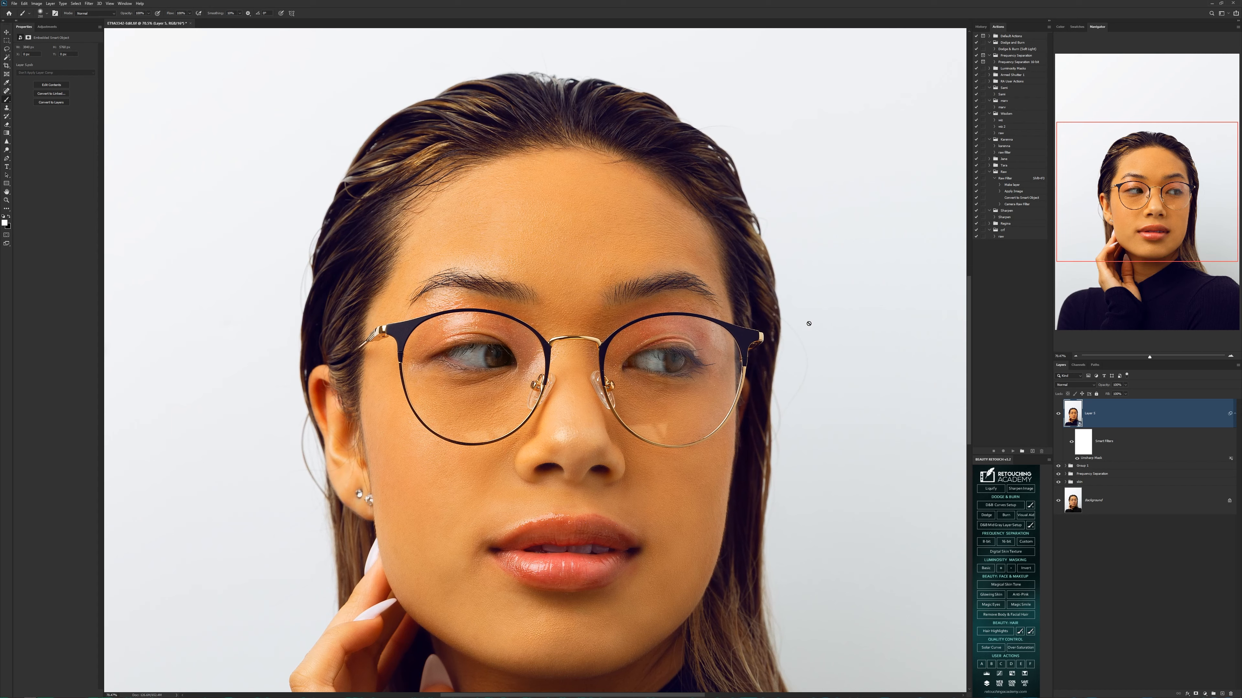
{"action": "mouse_move", "coordinate": [808, 324]}
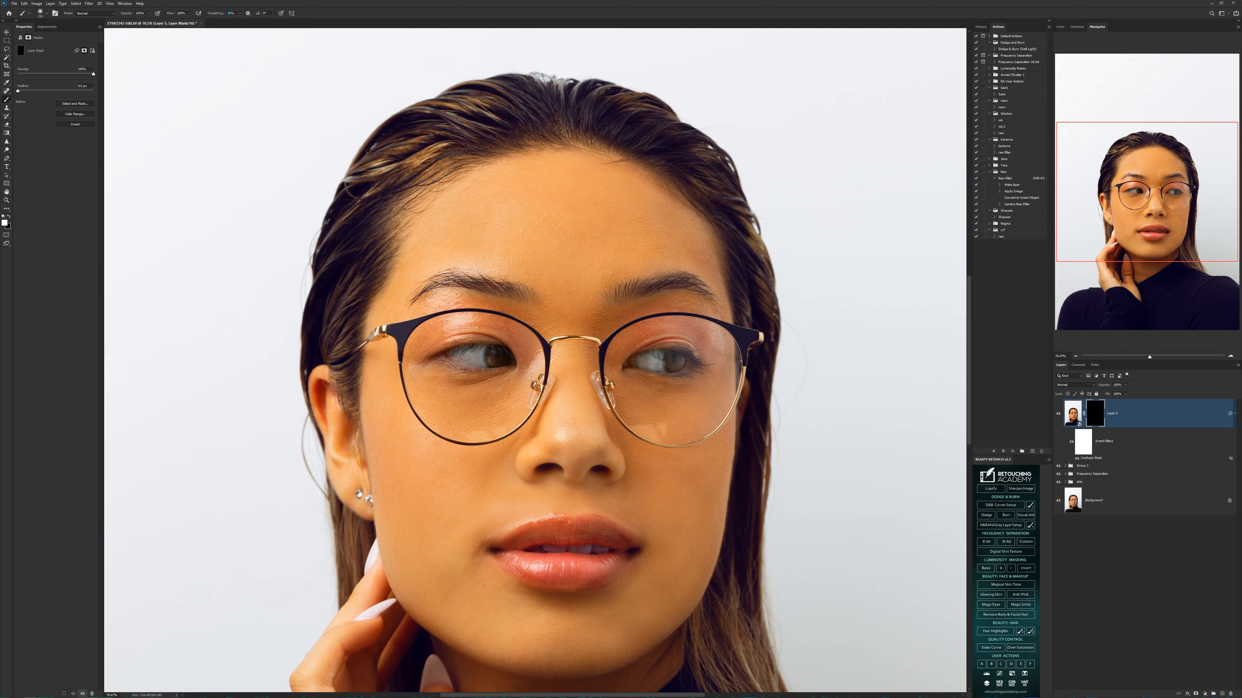
{"action": "mouse_move", "coordinate": [466, 210]}
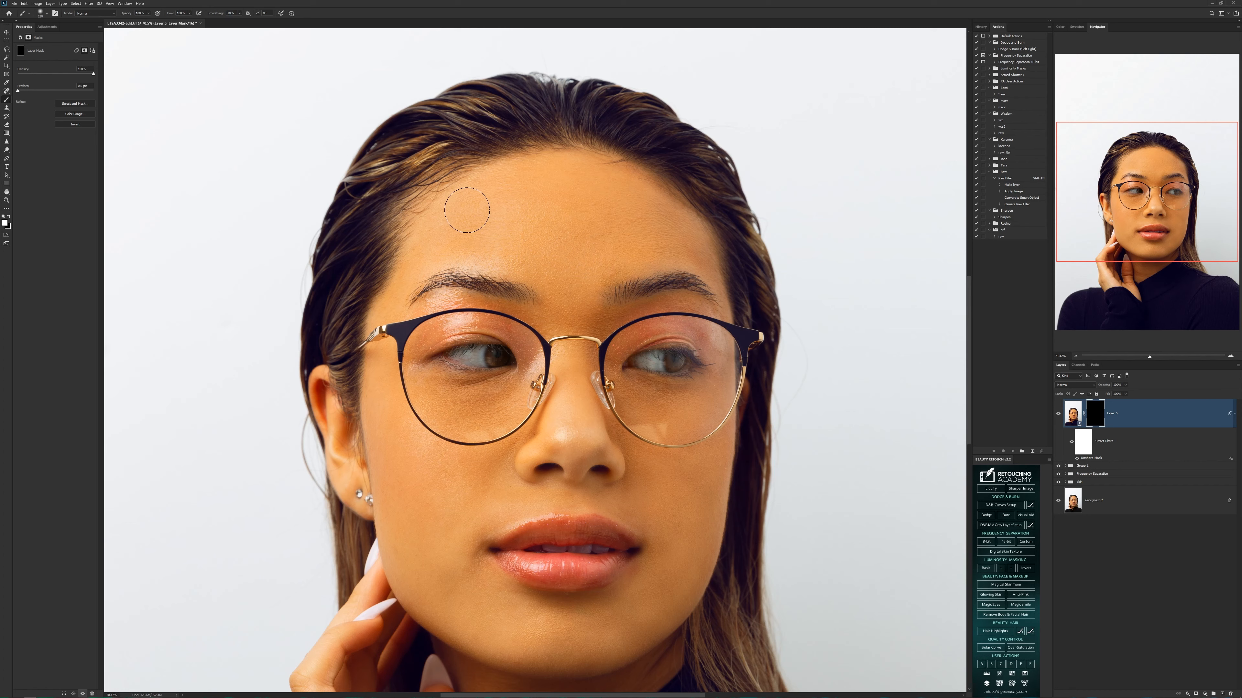
{"action": "mouse_move", "coordinate": [269, 232]}
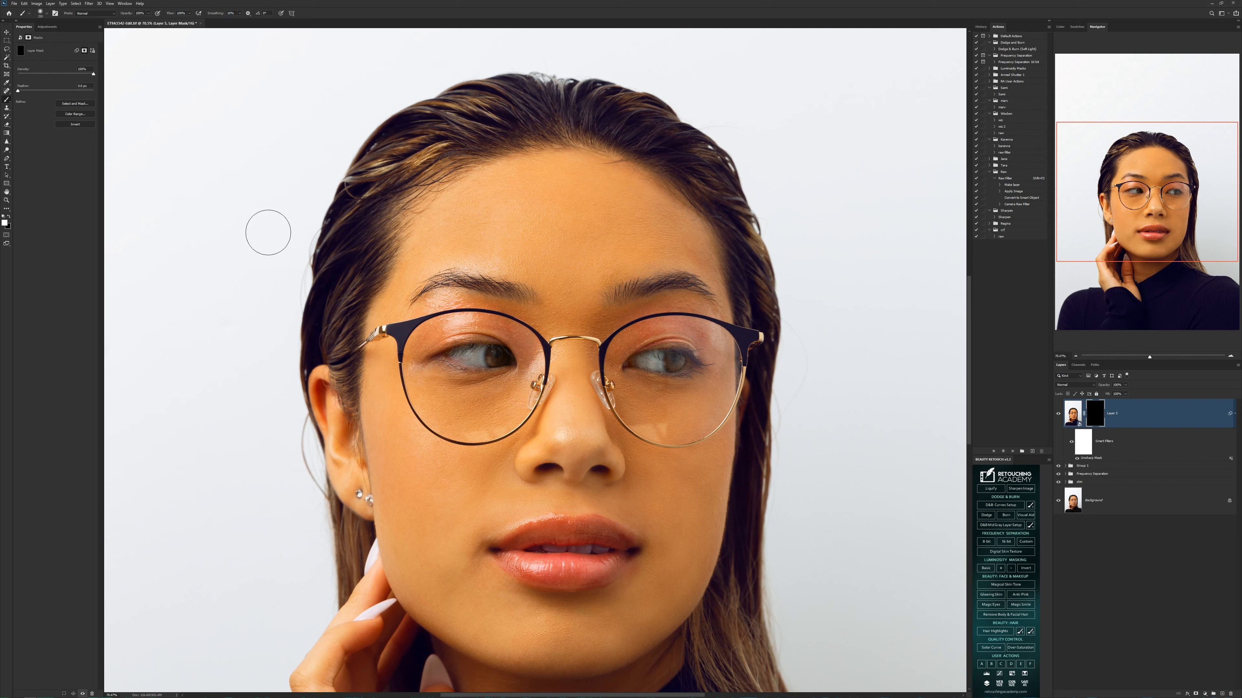
{"action": "mouse_move", "coordinate": [454, 252]}
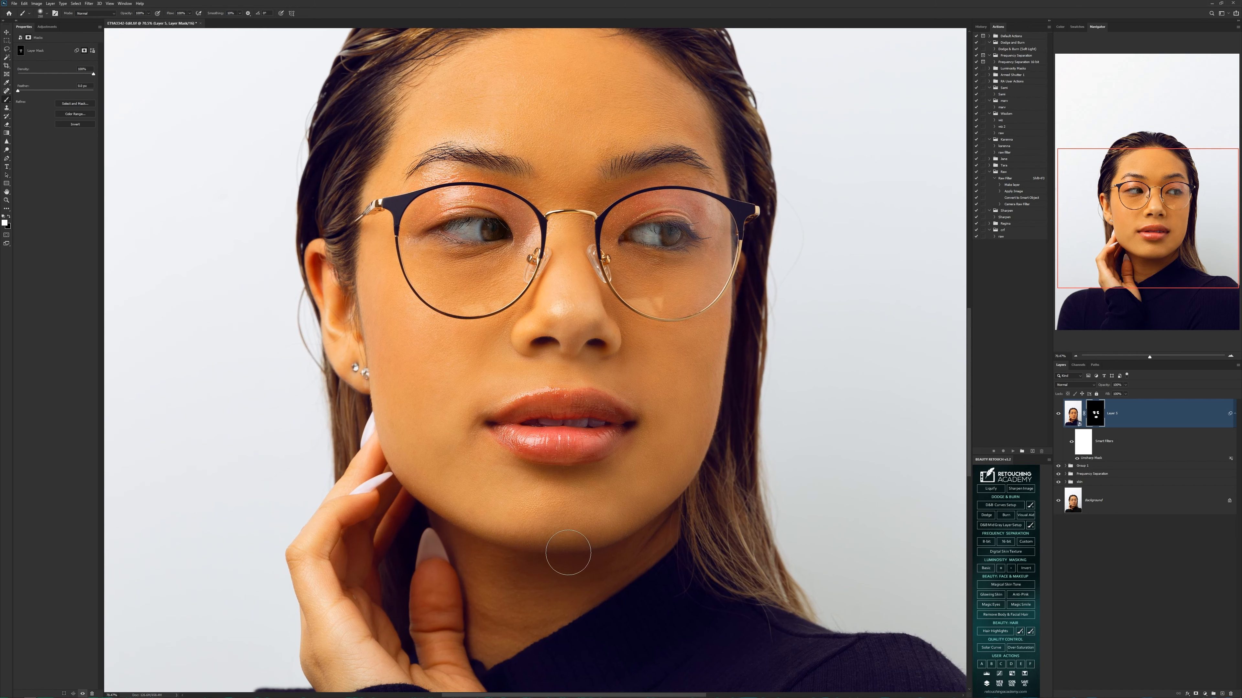
{"action": "mouse_move", "coordinate": [515, 391]}
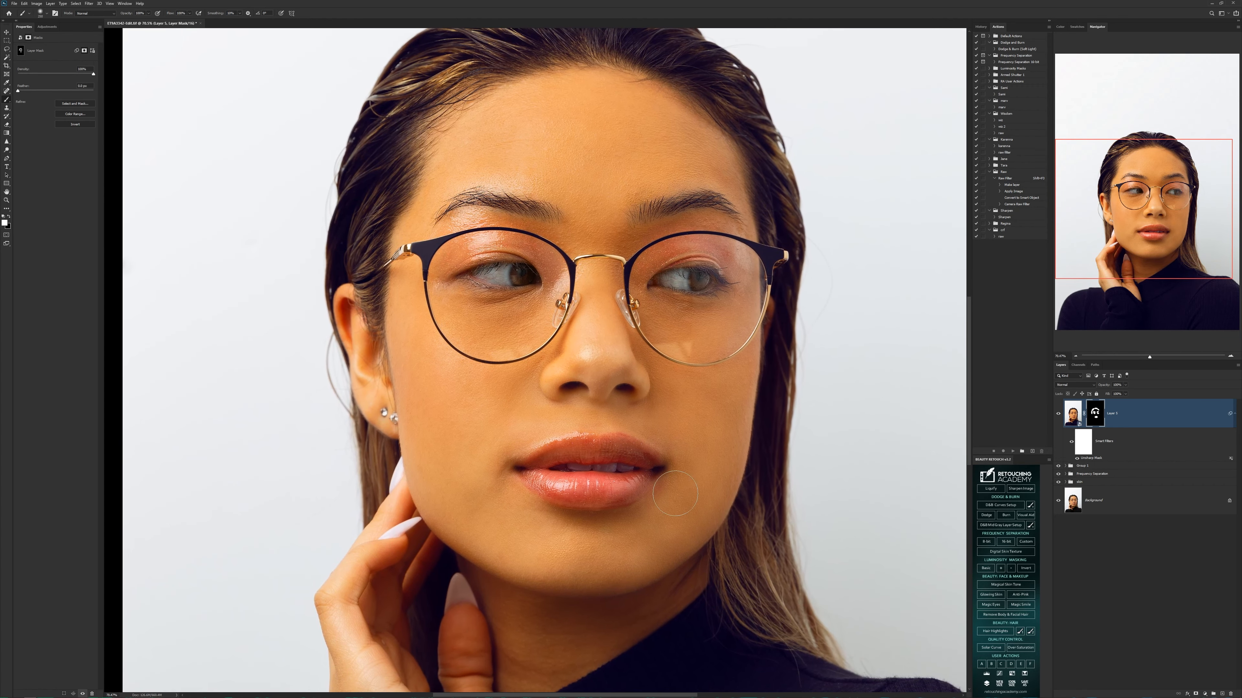
- Scroll down to the hand and black sweater to paint white on the mask there
{"action": "scroll", "scroll_direction": "down", "scroll_amount": 3}
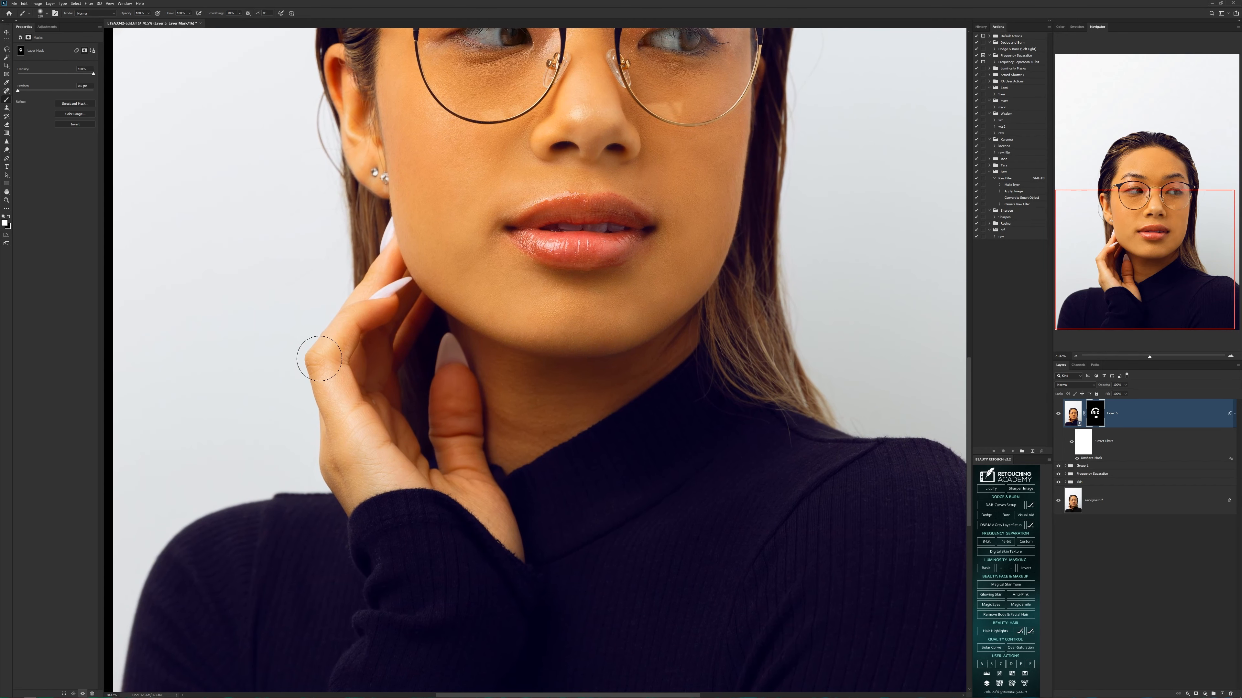
{"action": "mouse_move", "coordinate": [395, 458]}
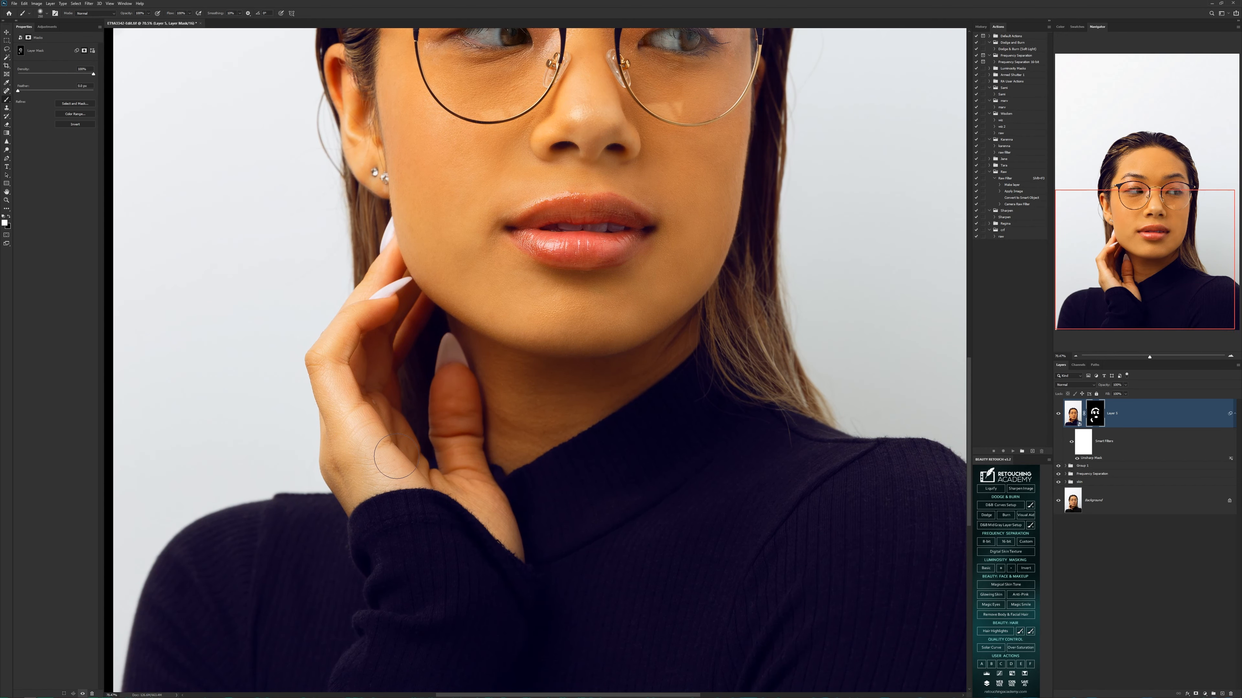
{"action": "mouse_move", "coordinate": [597, 476]}
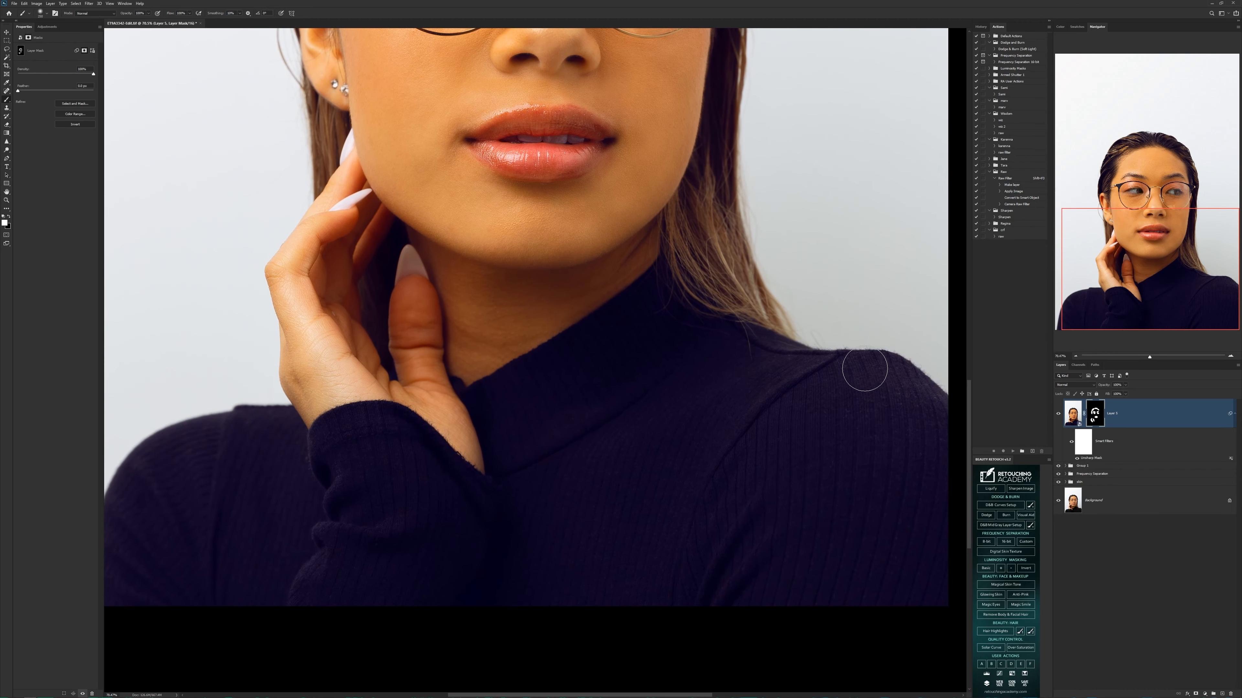
{"action": "mouse_move", "coordinate": [815, 535]}
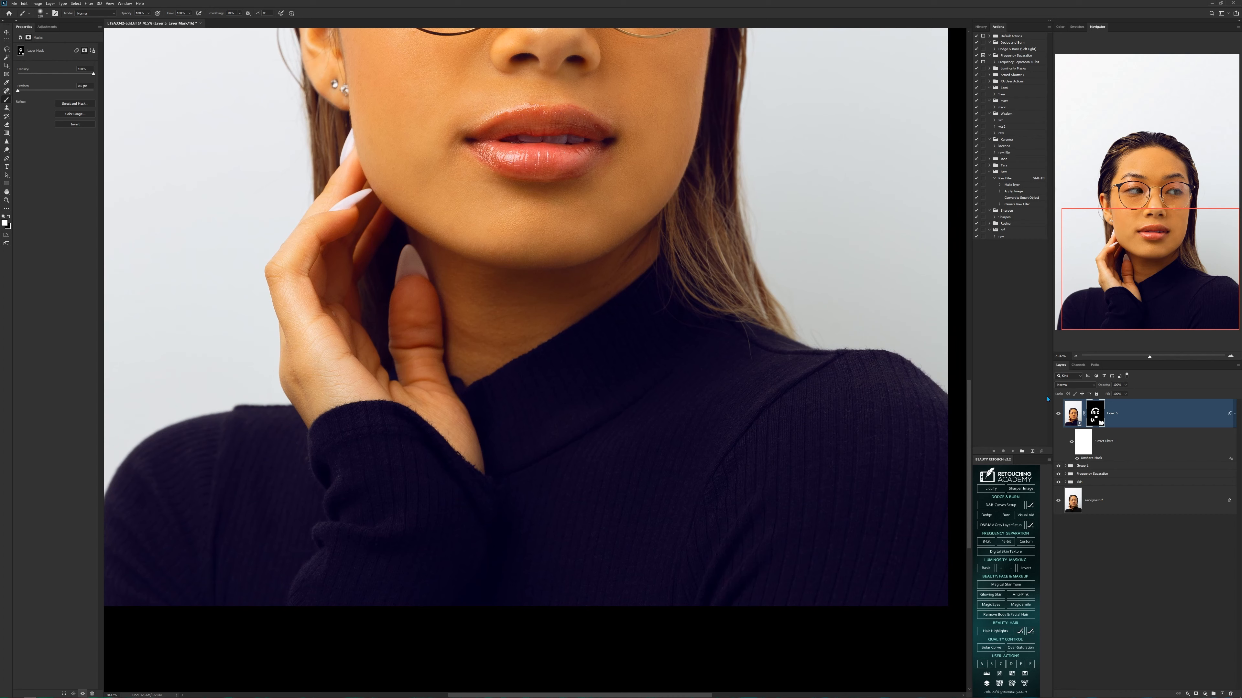
{"action": "mouse_move", "coordinate": [531, 360]}
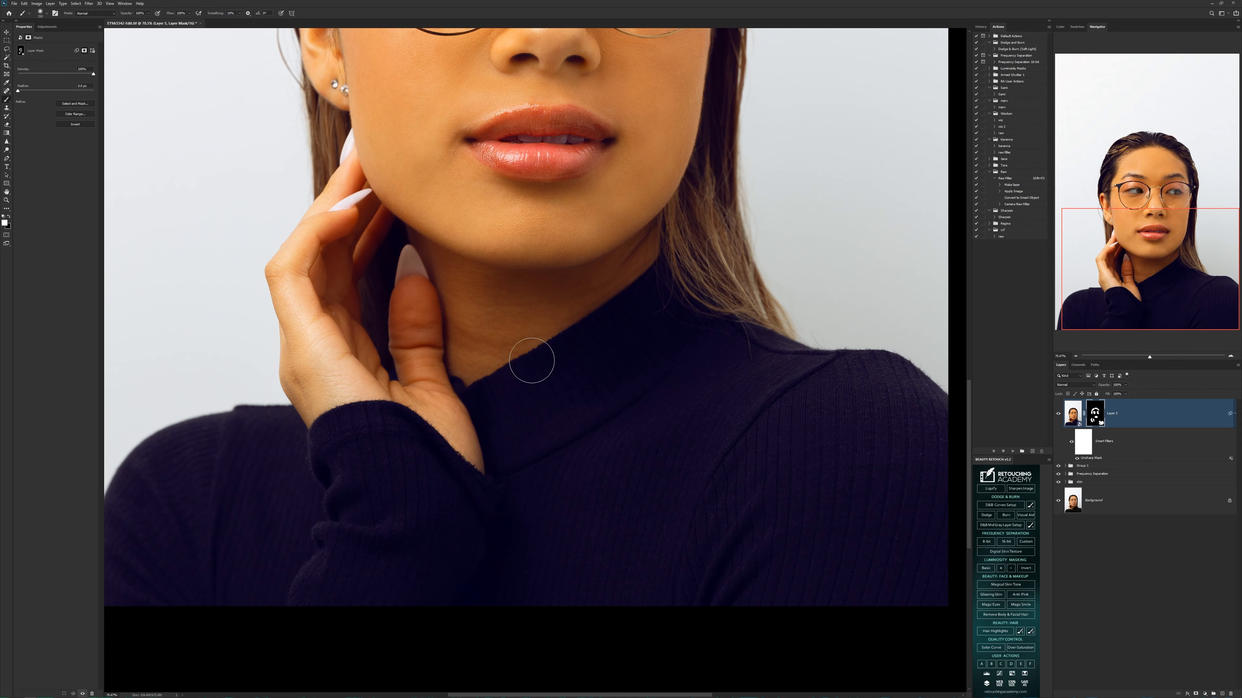
{"action": "mouse_move", "coordinate": [365, 512]}
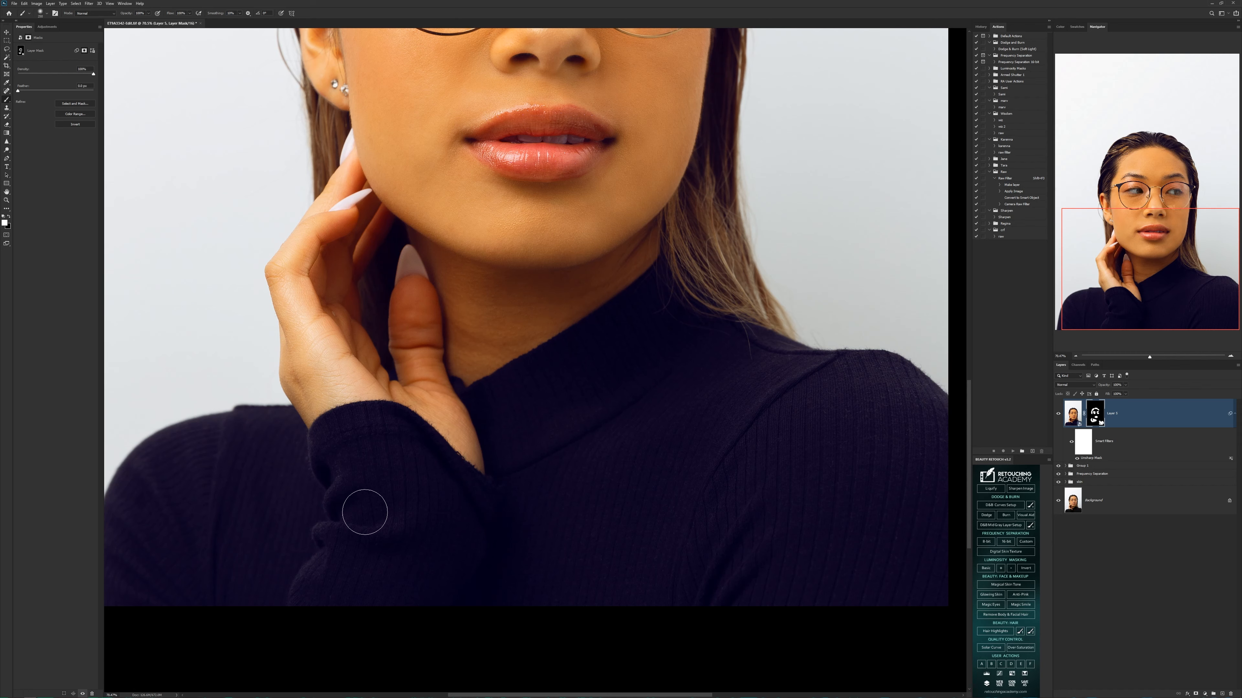
{"action": "mouse_move", "coordinate": [351, 554]}
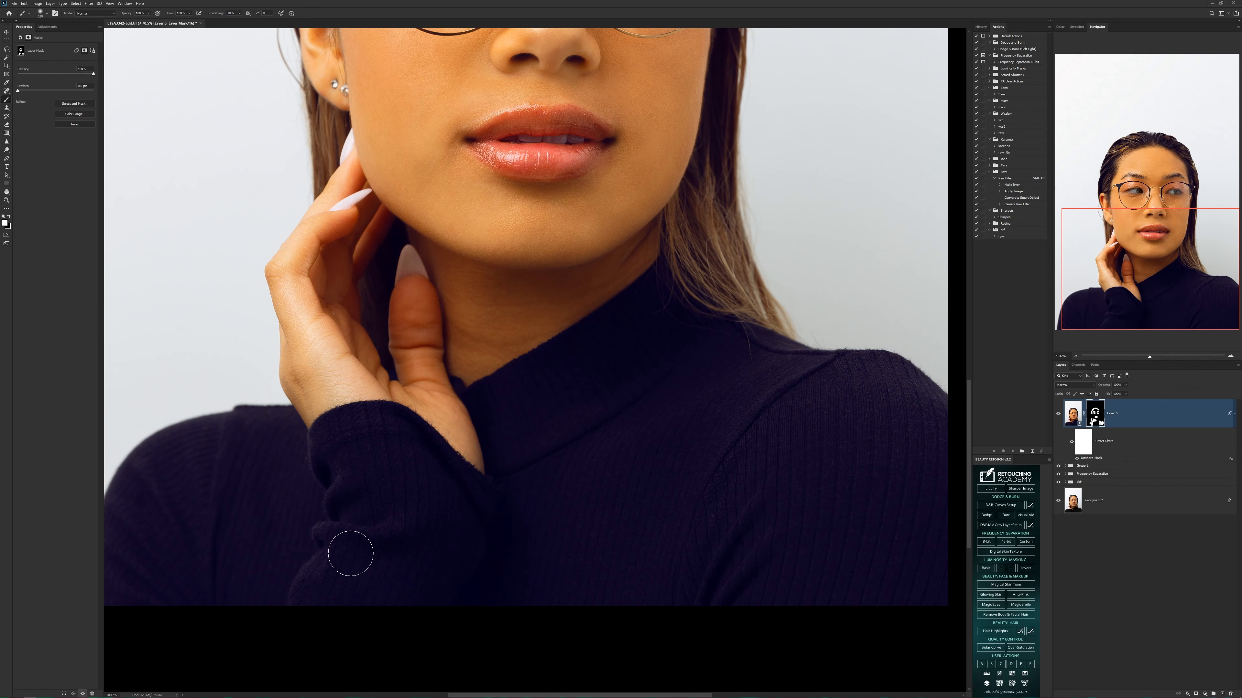
{"action": "mouse_move", "coordinate": [507, 332]}
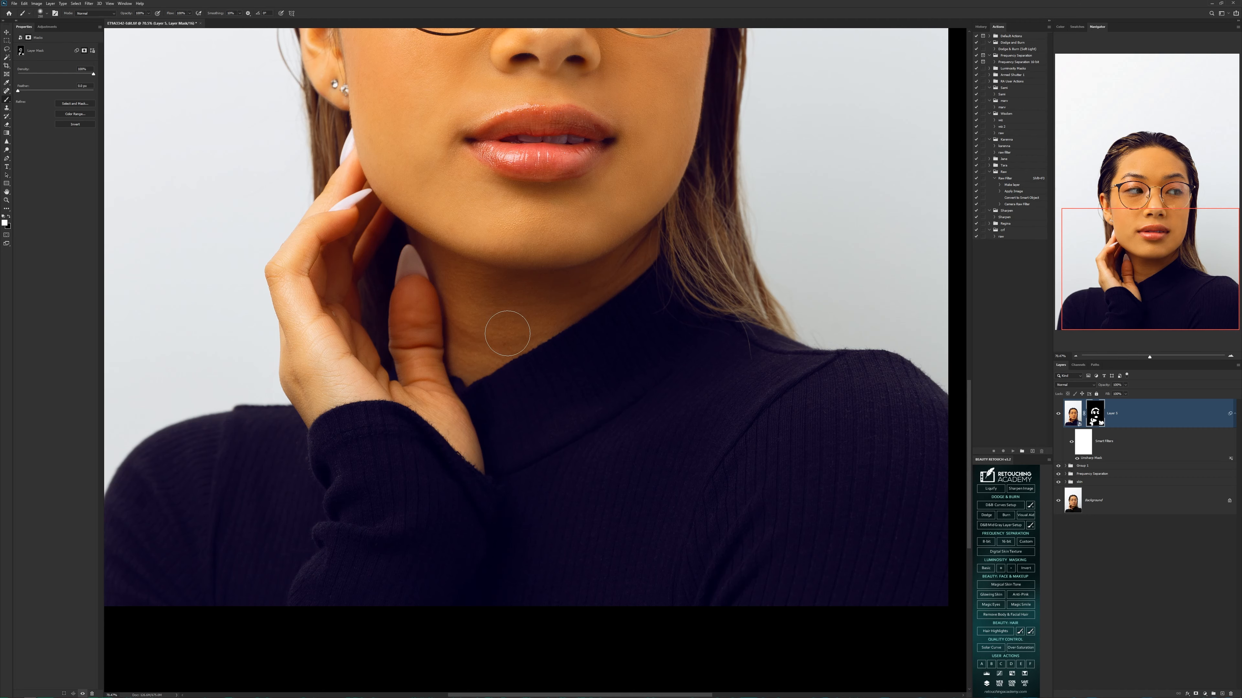